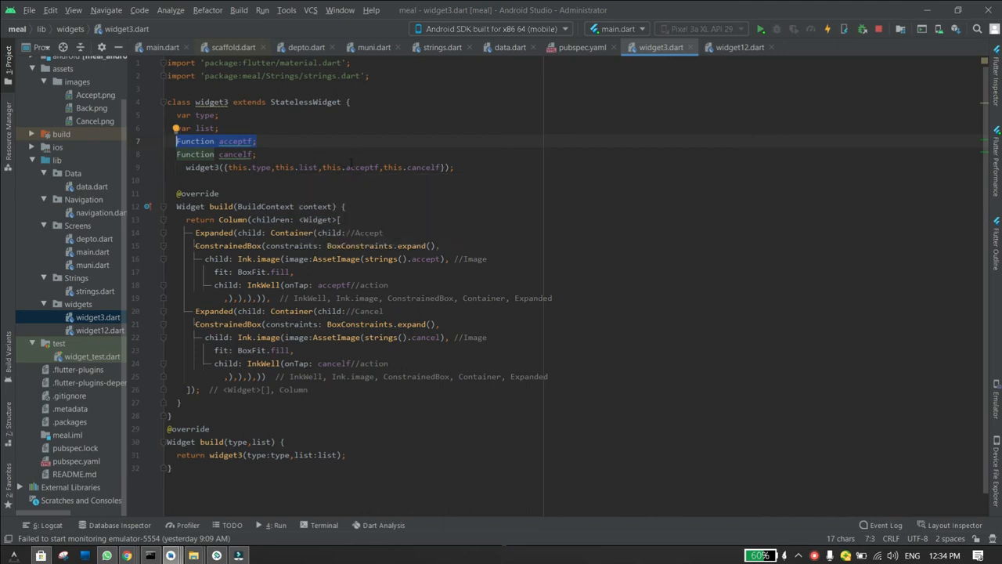
pyautogui.moveTo(423, 166)
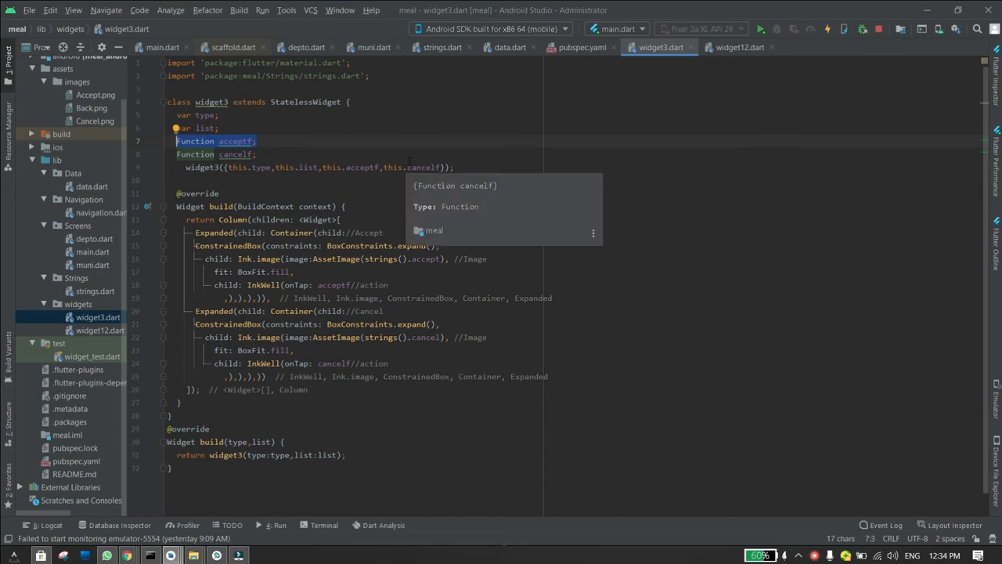